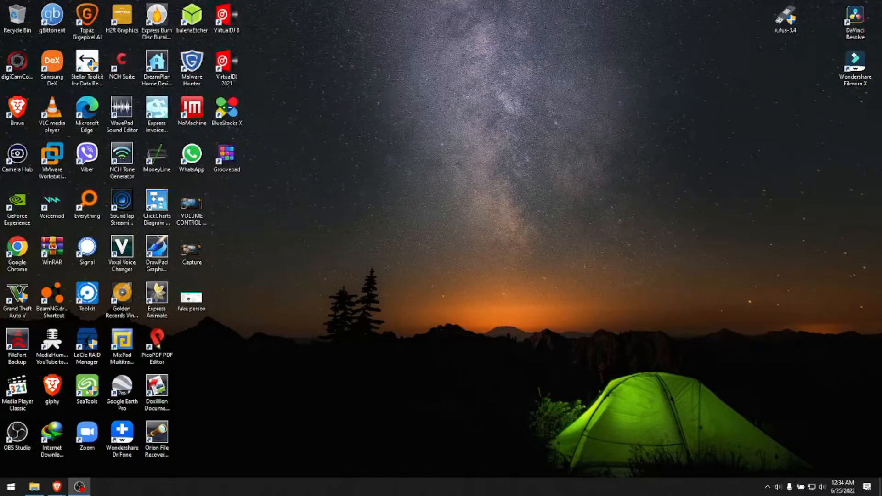
pyautogui.moveTo(370, 233)
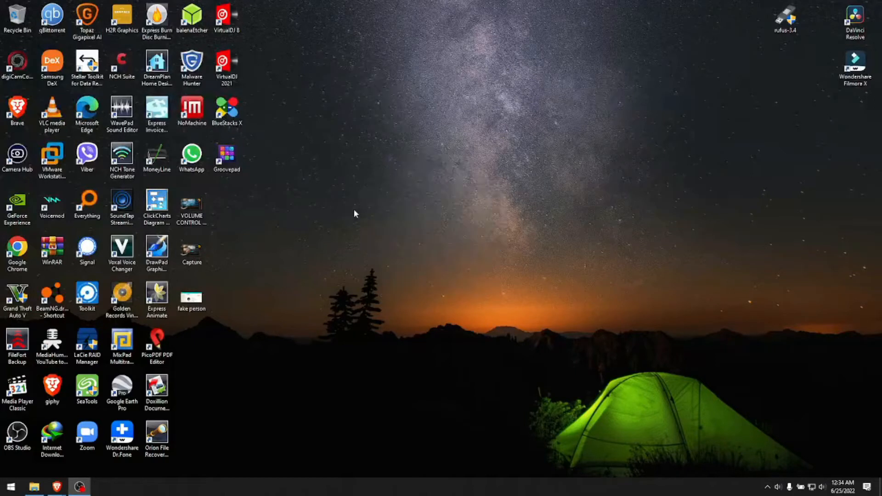
# - Launch Express Burn and create a new empty Data DVD project
pyautogui.click(156, 17)
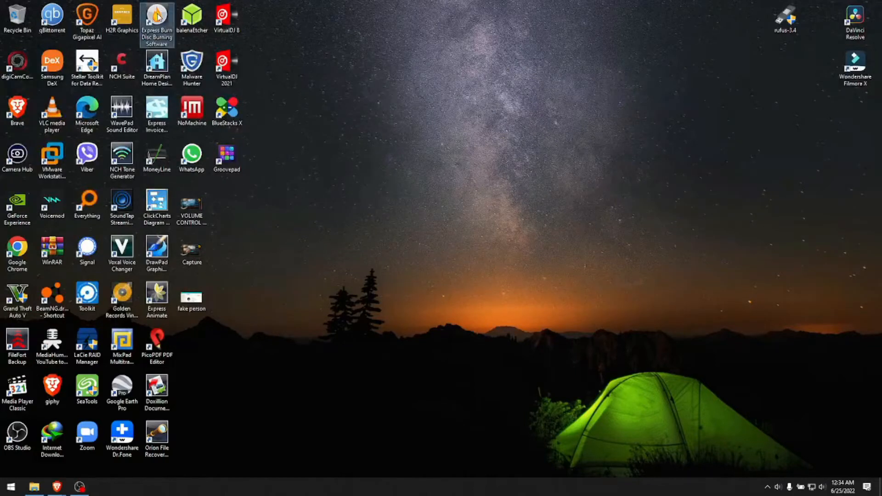
pyautogui.doubleClick(156, 20)
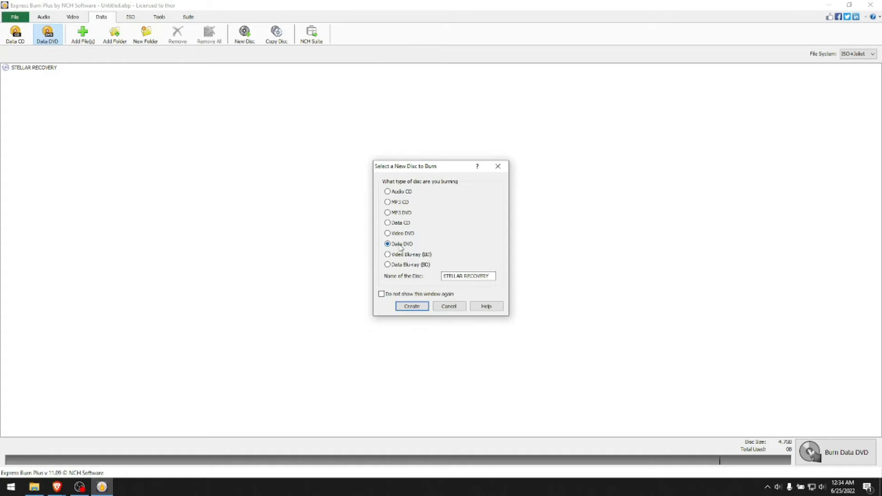
pyautogui.click(411, 306)
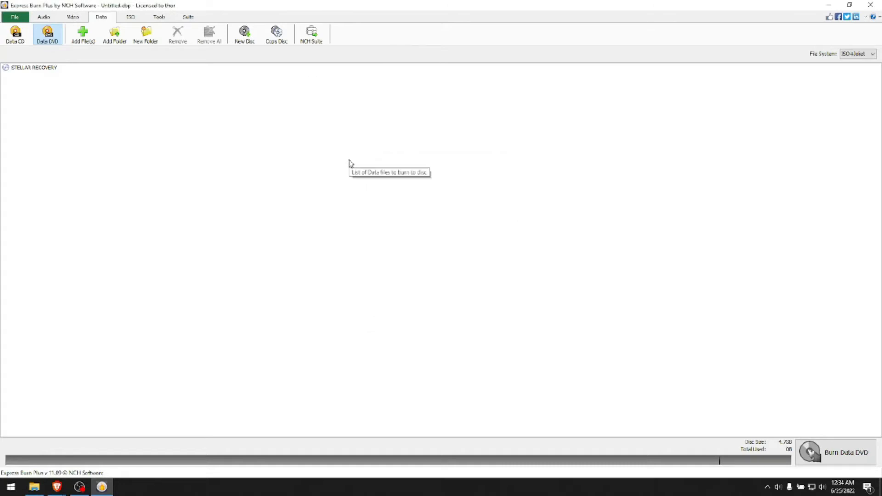
pyautogui.click(851, 5)
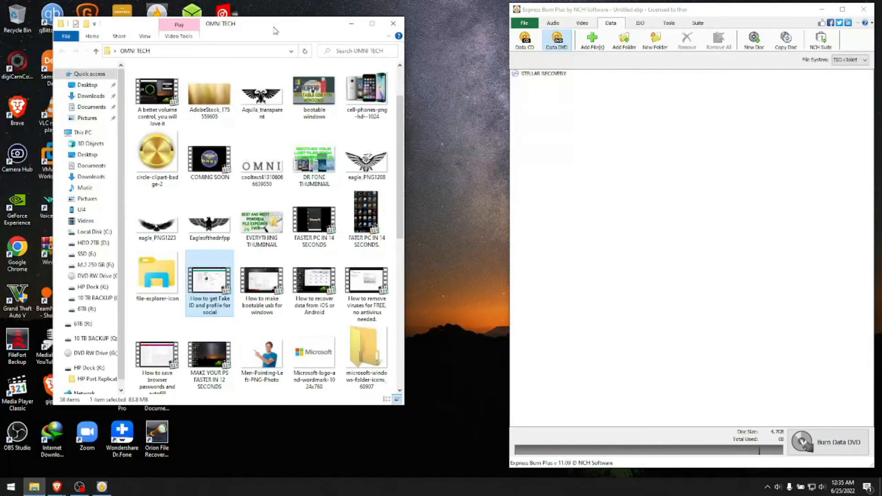
# - Drag Aquila_transparent and the other OMNI TECH picture and video files into the disc's file list
pyautogui.click(262, 93)
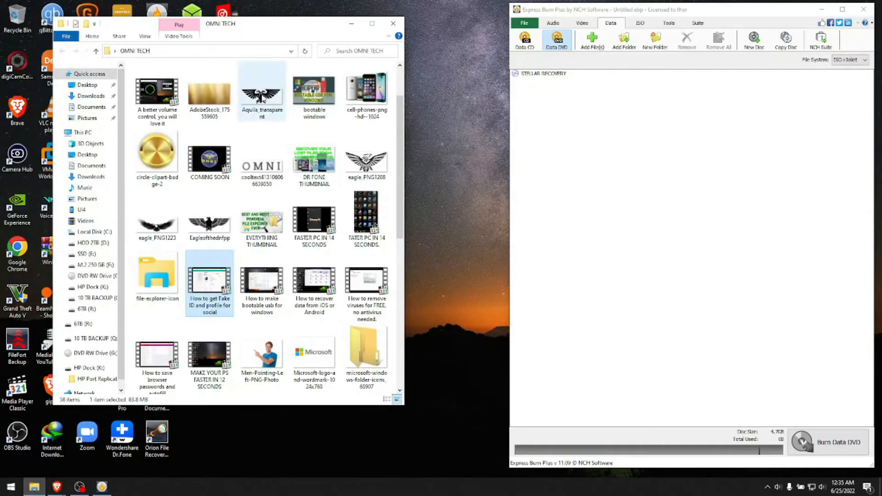
pyautogui.moveTo(262, 90); pyautogui.dragTo(557, 80)
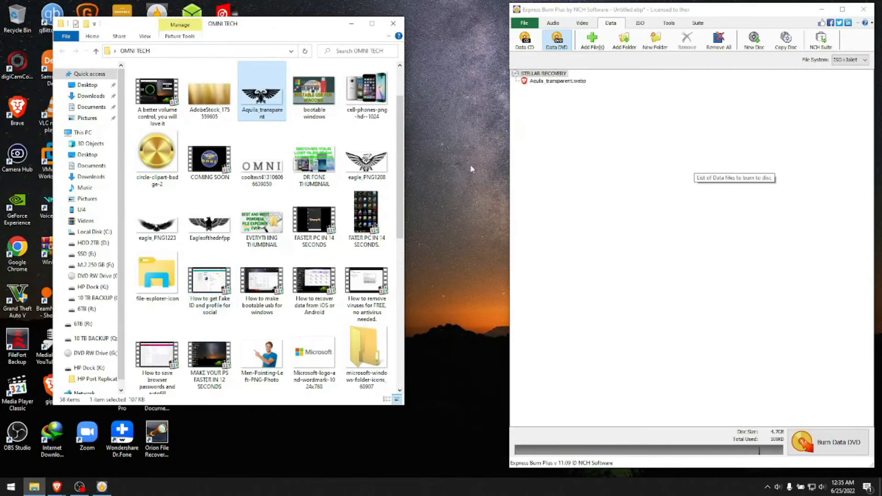
pyautogui.click(209, 154)
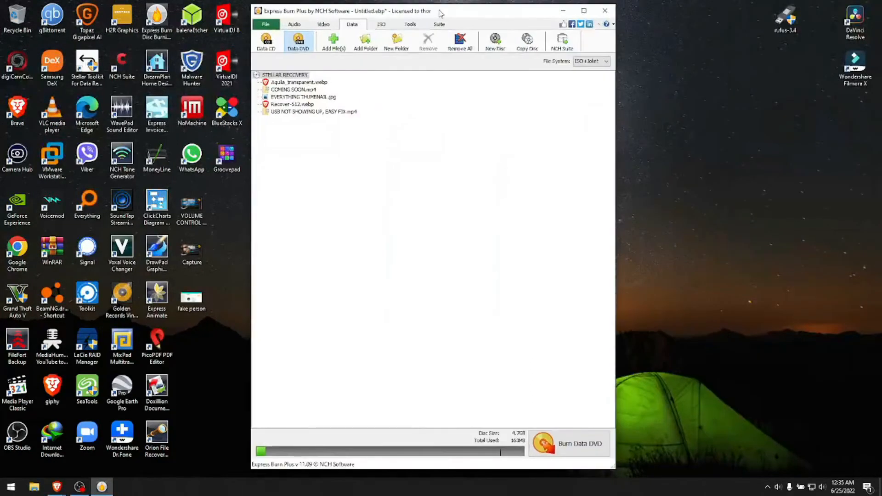
# - In the burn settings, keep the DVD drive and maximum write speed, set copies, and enable post-burn verification
pyautogui.click(578, 443)
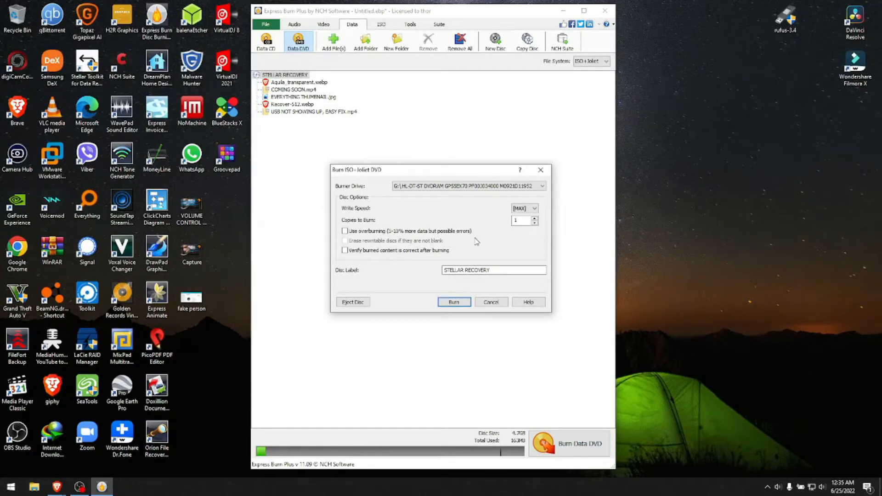
pyautogui.click(520, 220)
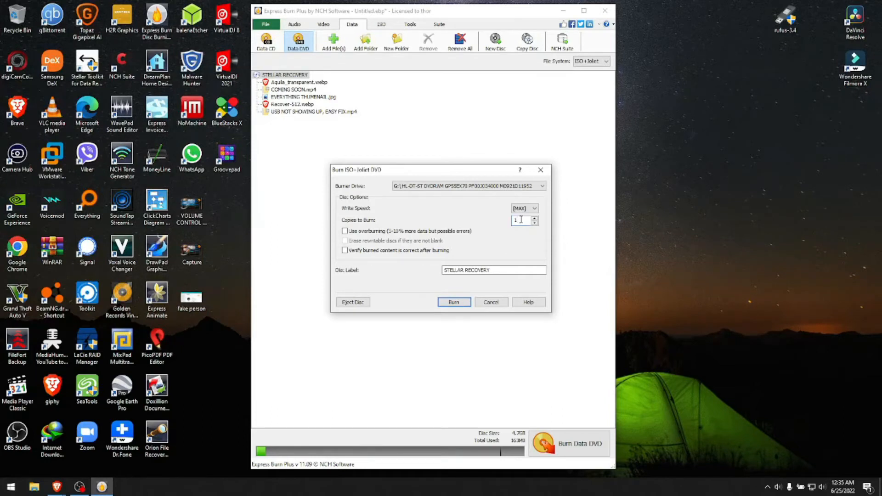
pyautogui.write('4')
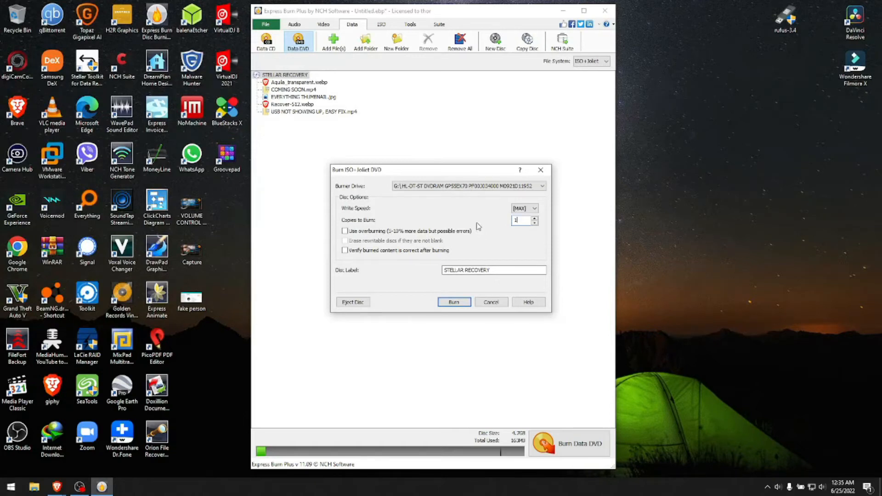
pyautogui.click(541, 185)
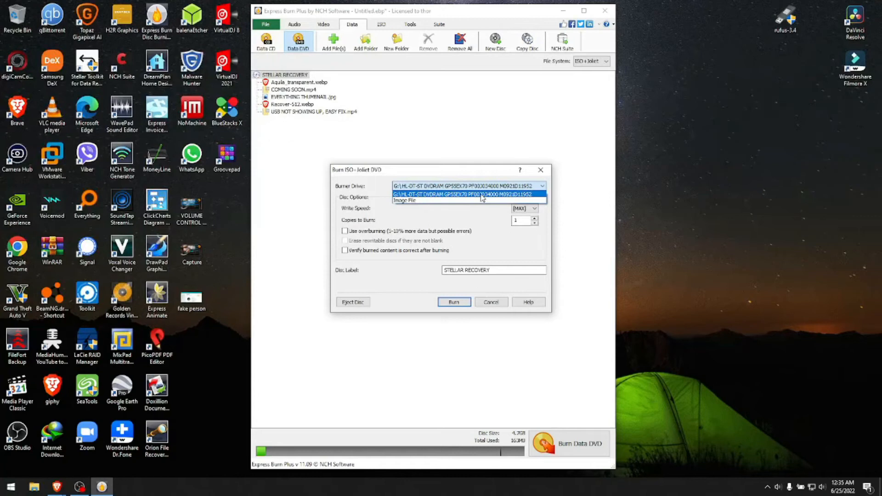
pyautogui.click(468, 193)
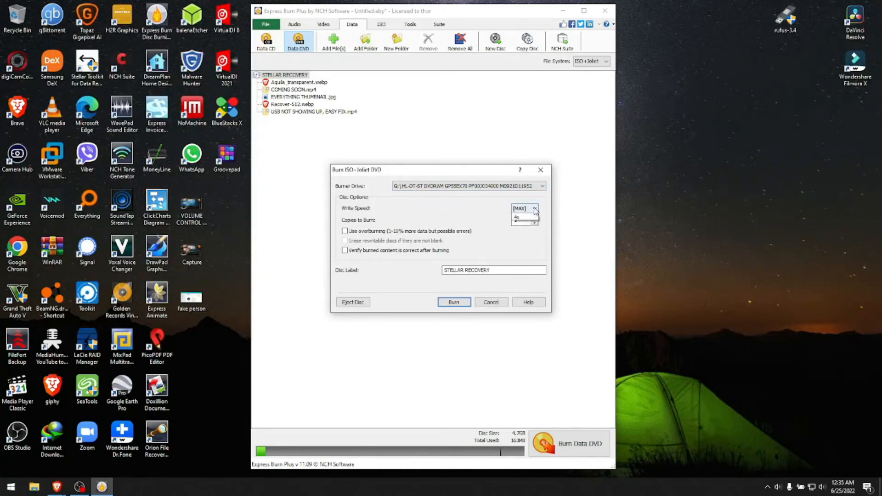
pyautogui.click(534, 208)
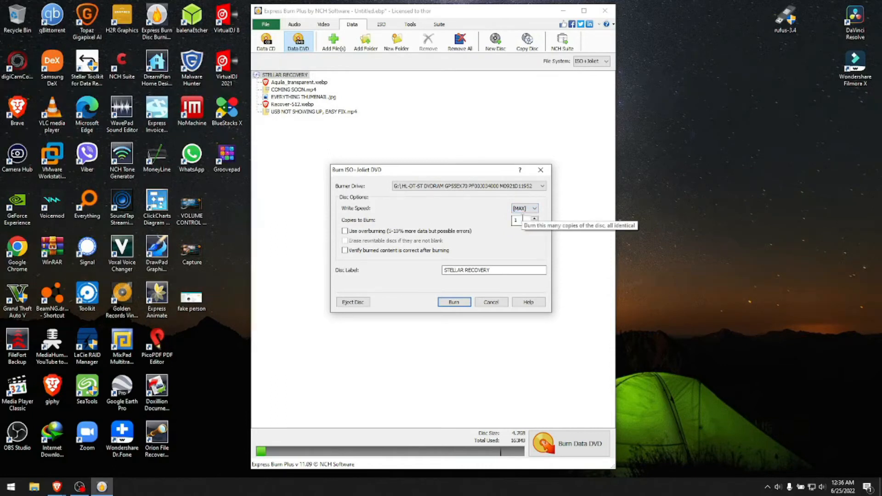
pyautogui.moveTo(376, 243)
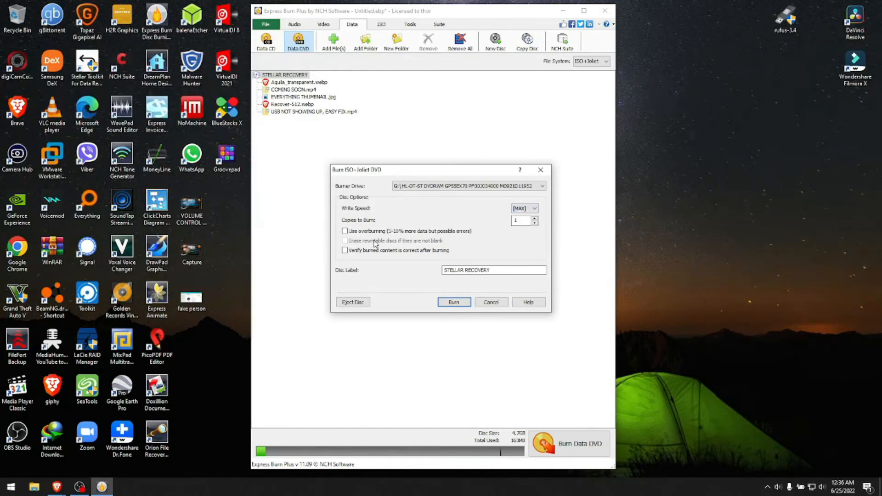
pyautogui.moveTo(386, 254)
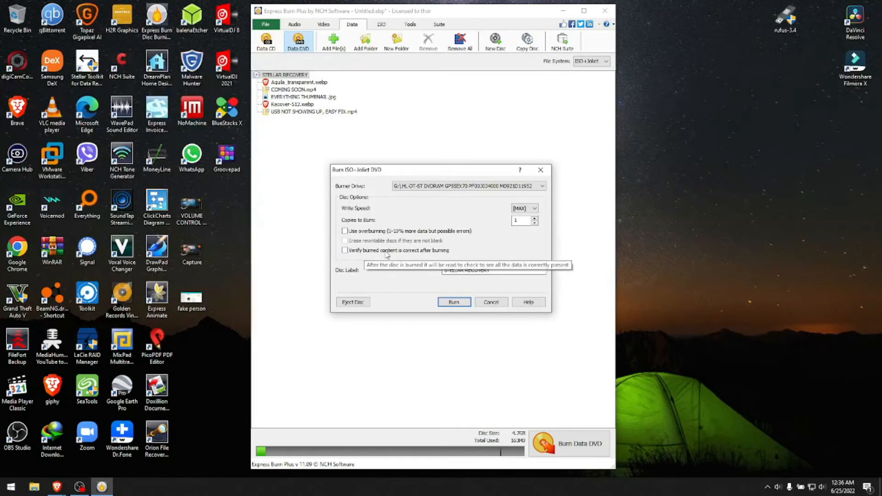
pyautogui.click(345, 250)
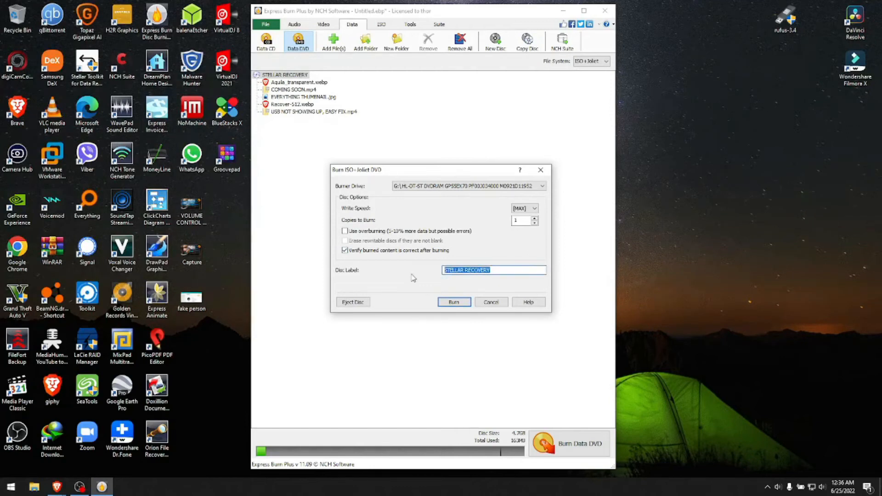
# - Label the disc 'test' and burn the files to the DVD
pyautogui.write('test')
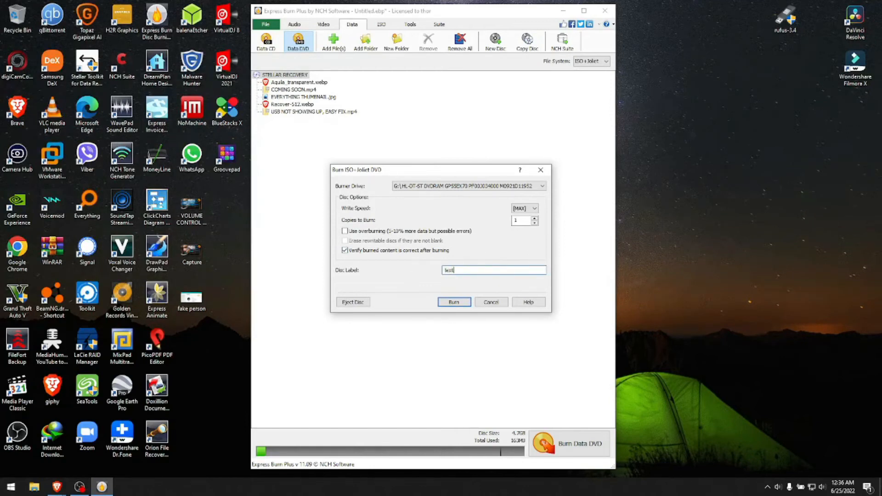
pyautogui.click(453, 302)
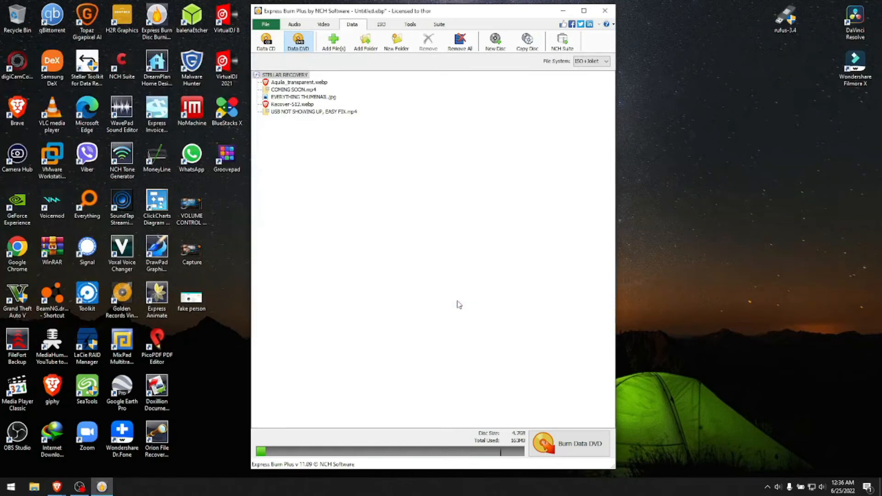
pyautogui.click(569, 443)
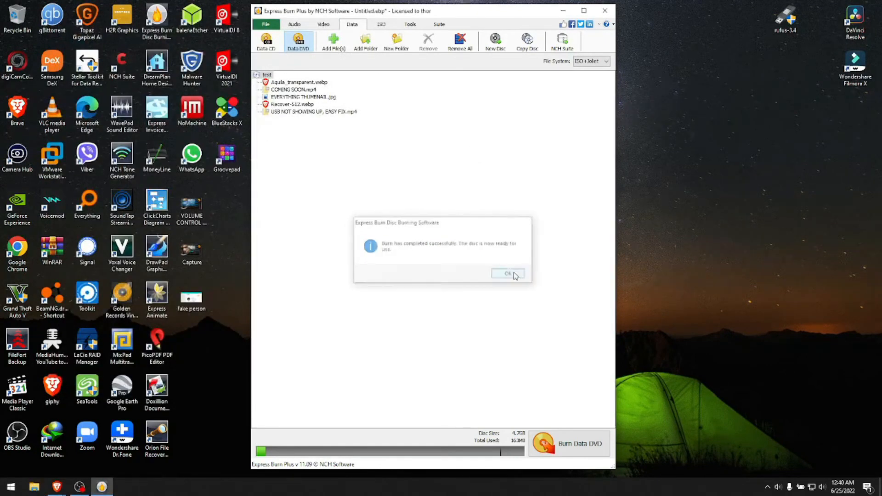
# - Acknowledge the 'Burn has completed successfully' message
pyautogui.click(507, 273)
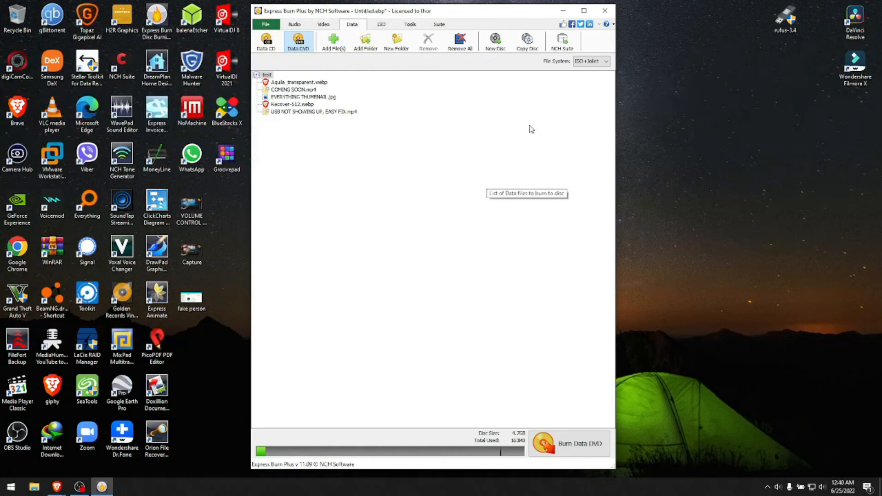